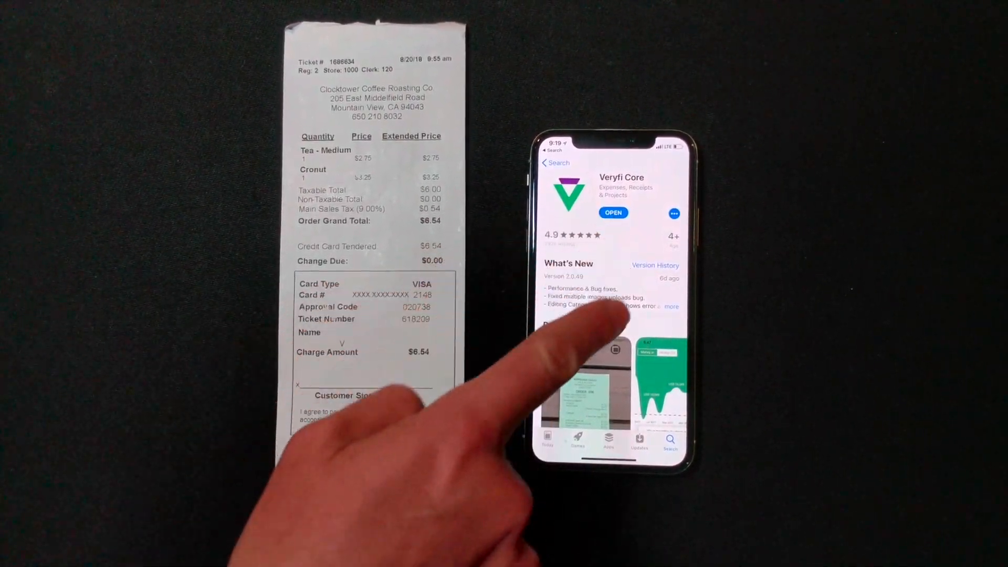
Step: Launch Veryfi Core from its App Store page to reach the documents list
{"action": "left_click", "coordinate": [613, 212]}
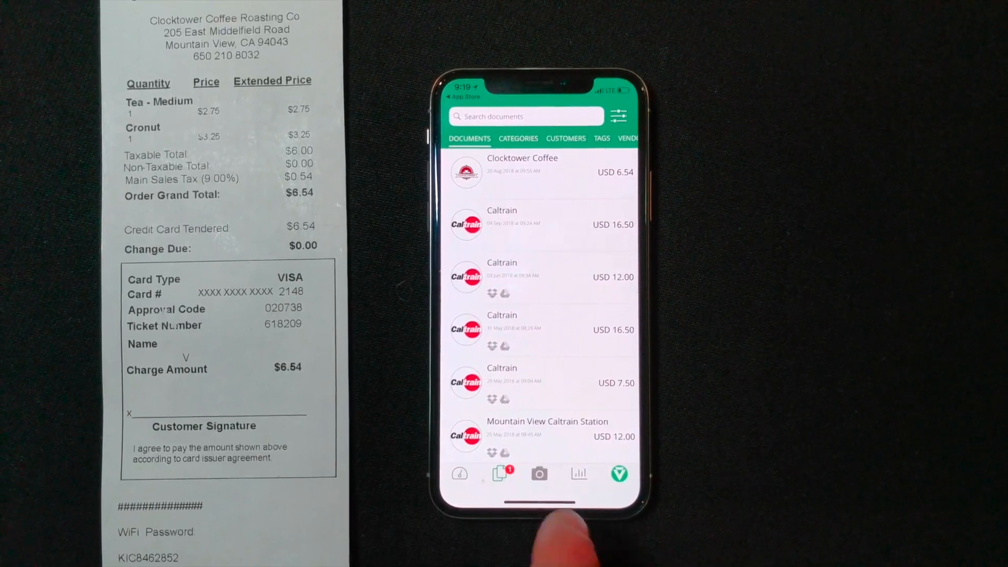
Step: Capture a camera photo of the Clocktower Coffee receipt for scanning
{"action": "left_click", "coordinate": [538, 474]}
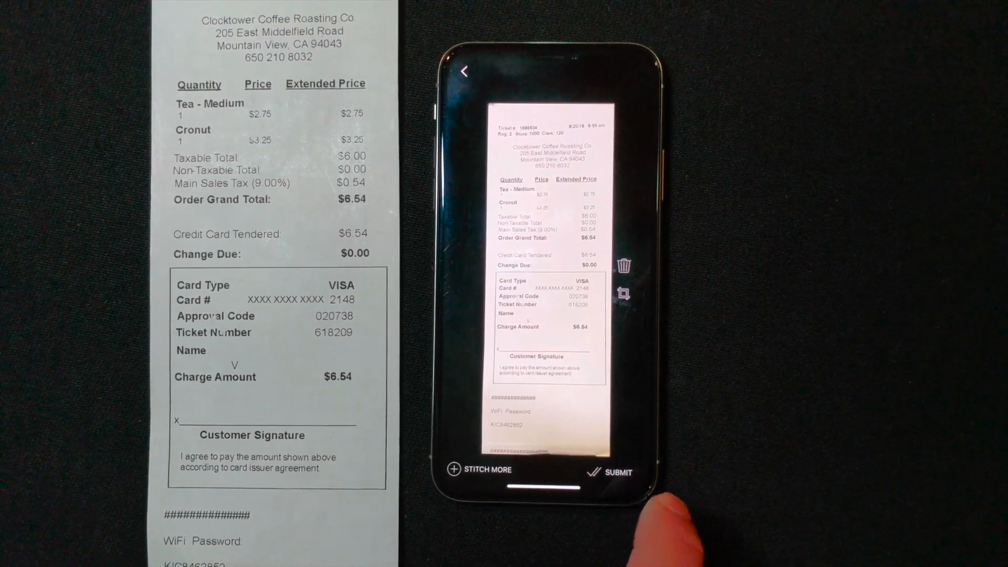
Step: Submit the captured receipt scan, adding a Duplicate Document? entry to the list
{"action": "left_click", "coordinate": [609, 472]}
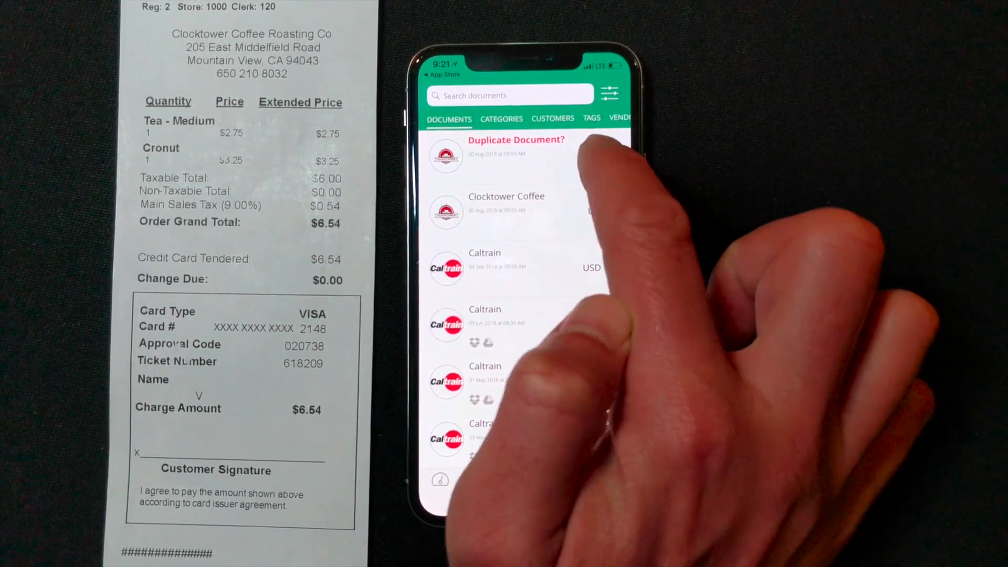
{"action": "left_click", "coordinate": [515, 147]}
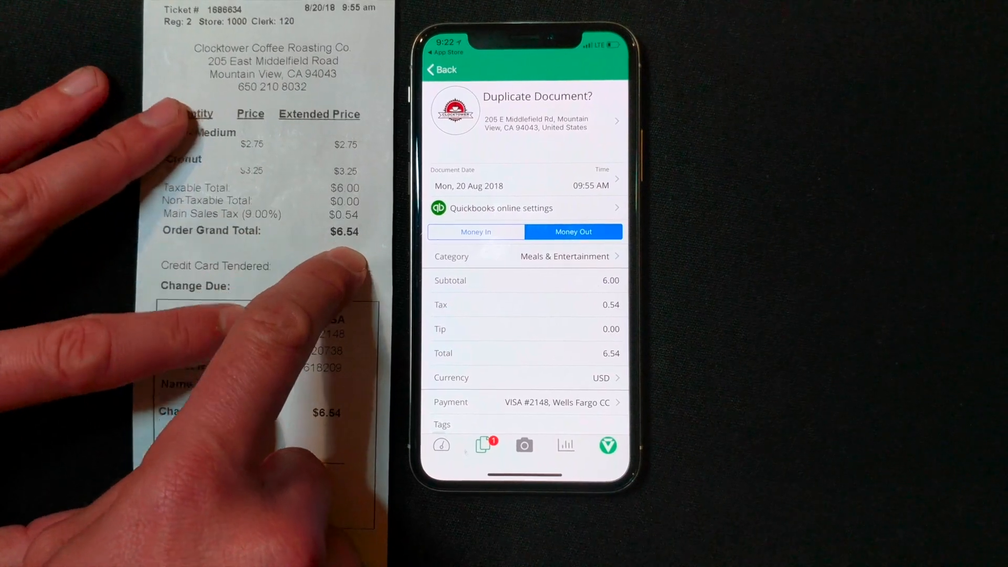
{"action": "scroll", "scroll_direction": "down", "scroll_amount": 3}
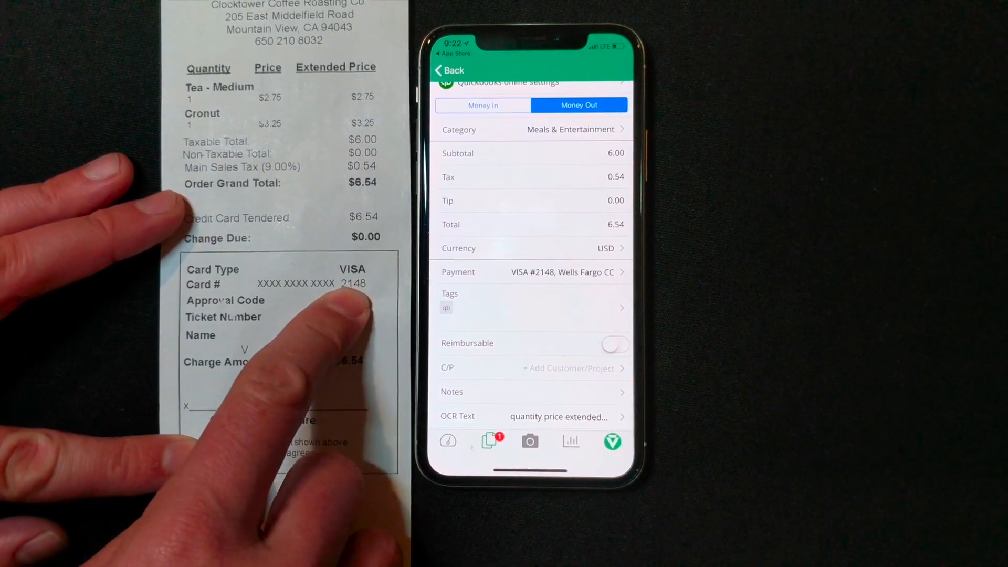
{"action": "scroll", "scroll_direction": "down", "scroll_amount": 3}
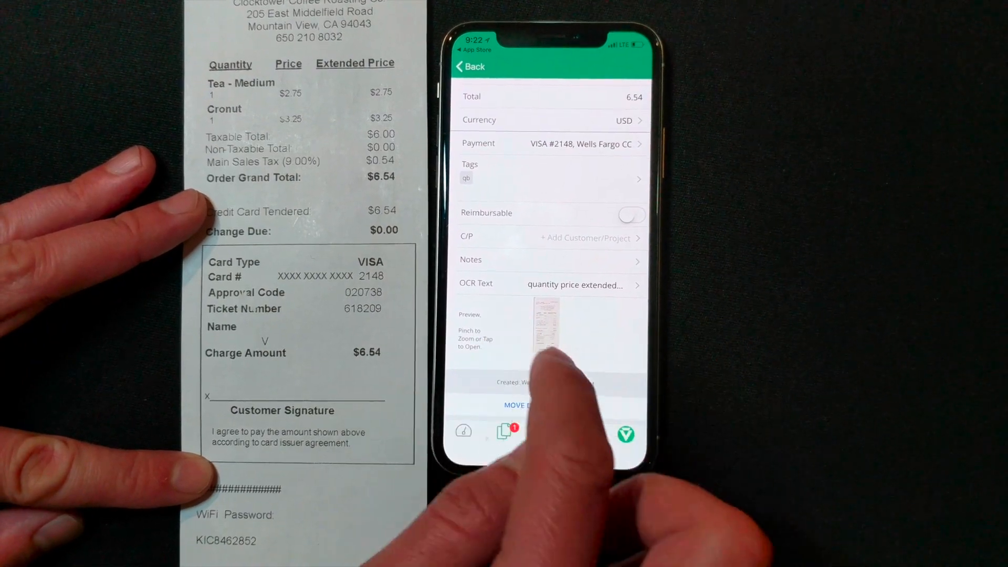
Step: View the receipt scan full-screen as "Your document" from the Preview thumbnail
{"action": "left_click", "coordinate": [549, 284]}
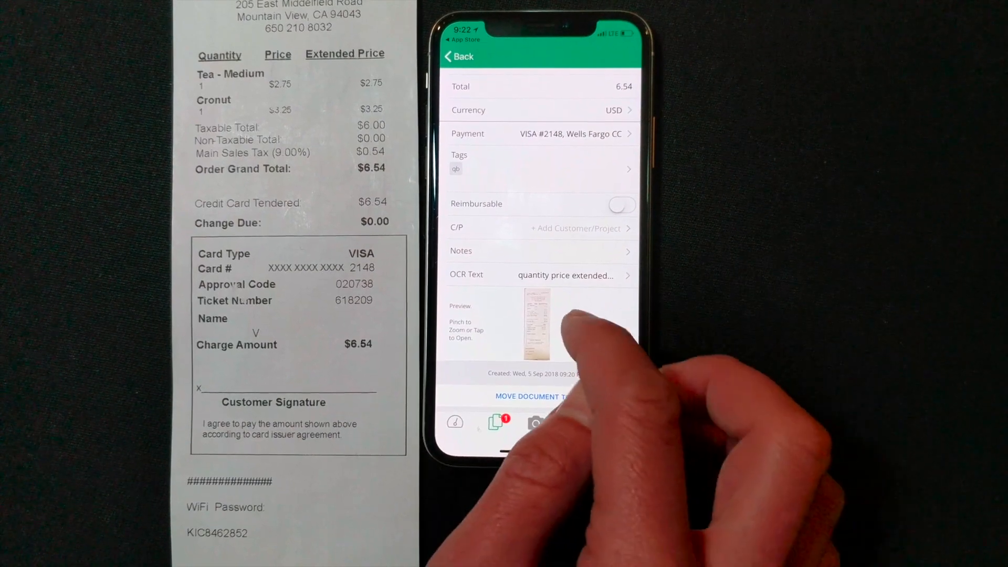
{"action": "left_click", "coordinate": [537, 324]}
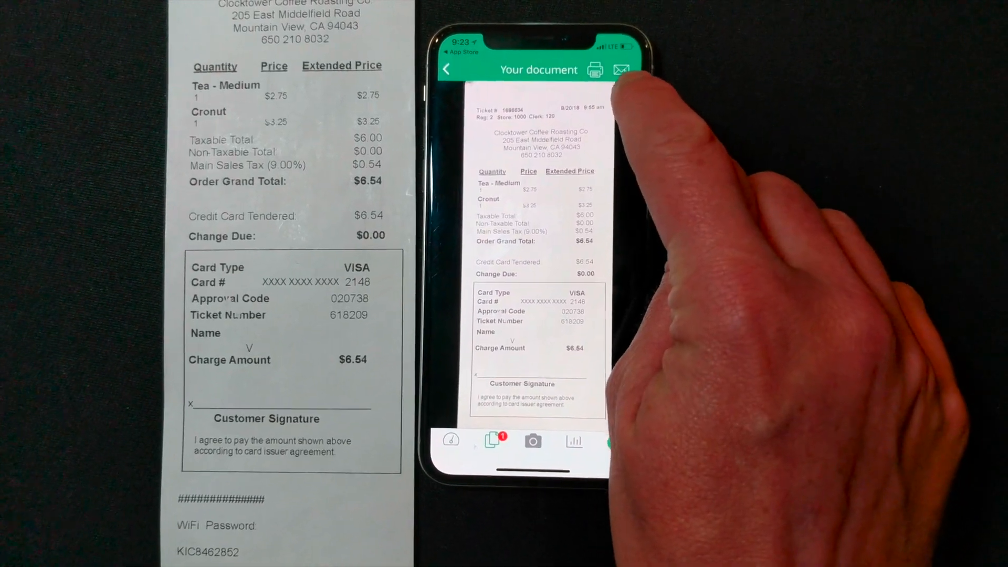
Step: Start an email of the scan, "Your document from Veryfi", then cancel to the draft prompt
{"action": "left_click", "coordinate": [621, 69]}
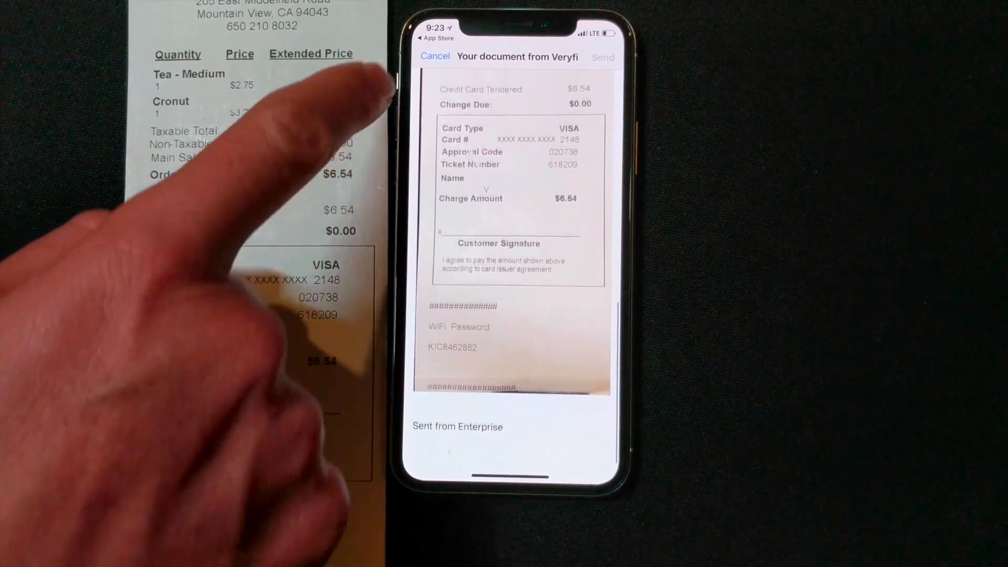
{"action": "left_click", "coordinate": [434, 56]}
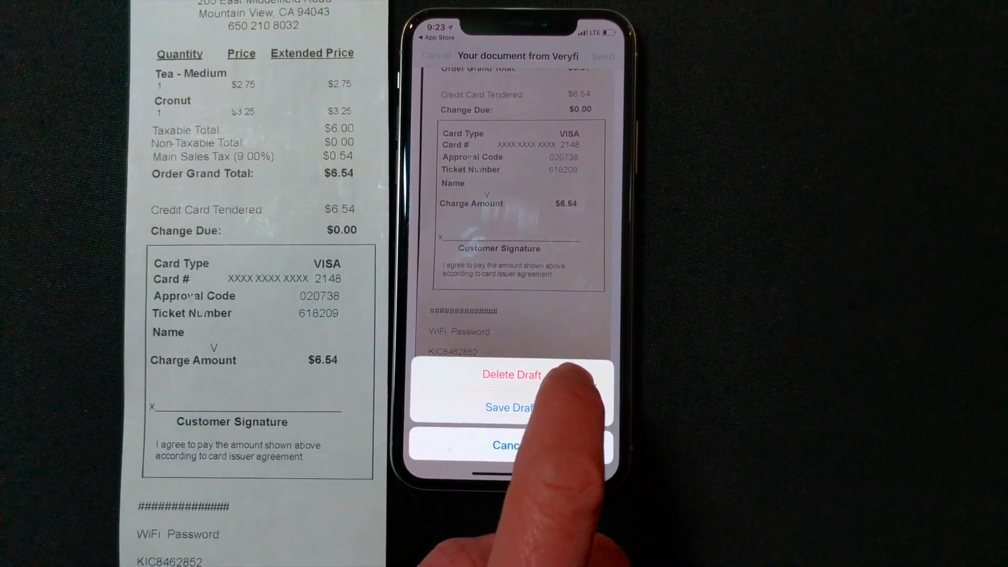